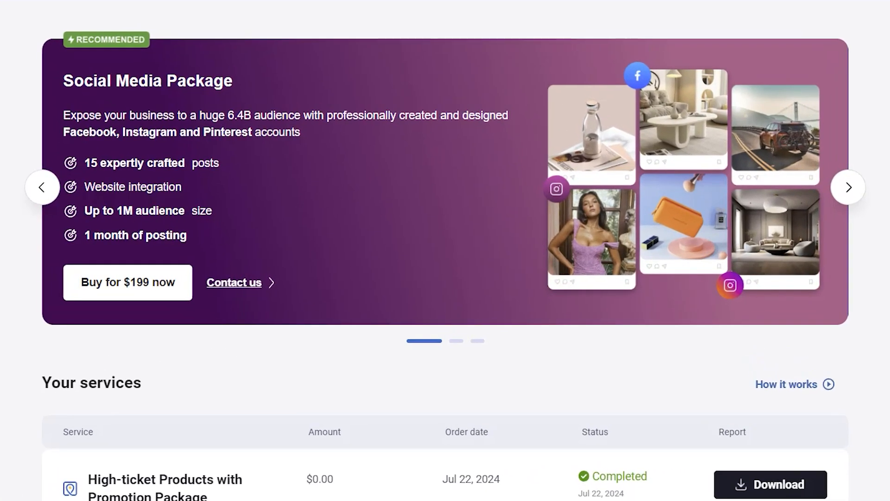
- Download the High-ticket Products with Promotion Package guide and scroll to its download link
scroll("down", 3)
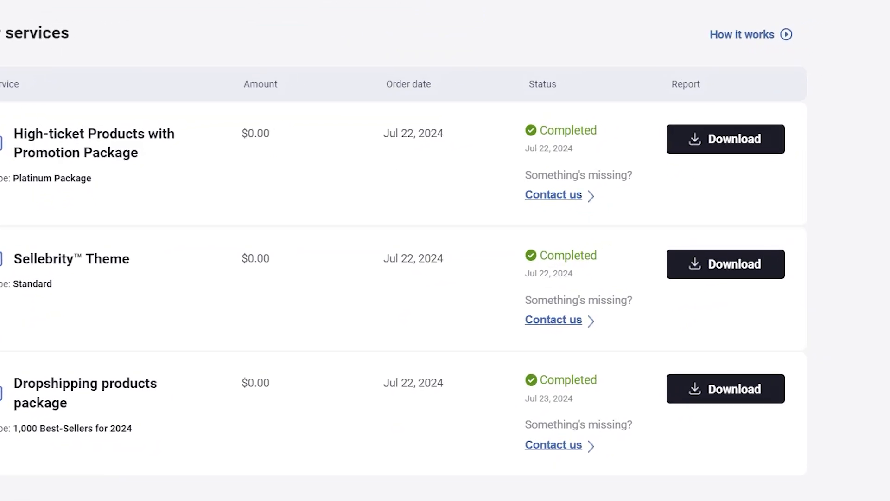
mouse_move(758, 155)
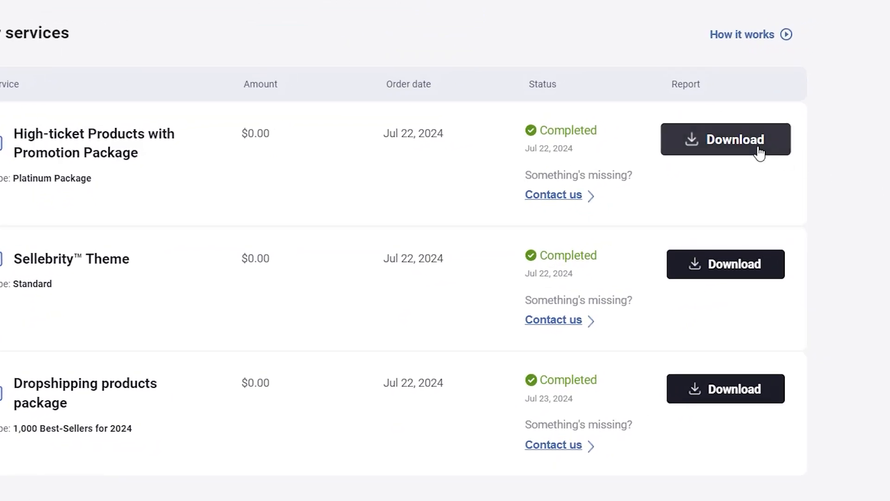
left_click(725, 140)
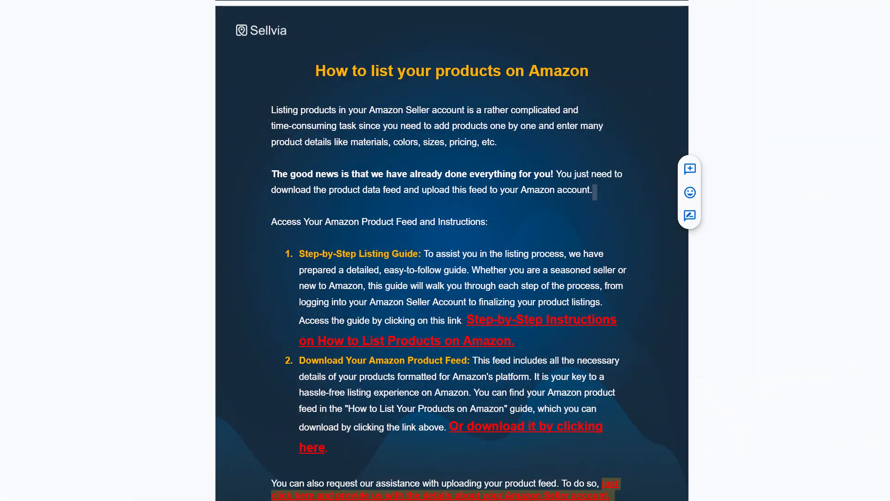
scroll("down", 3)
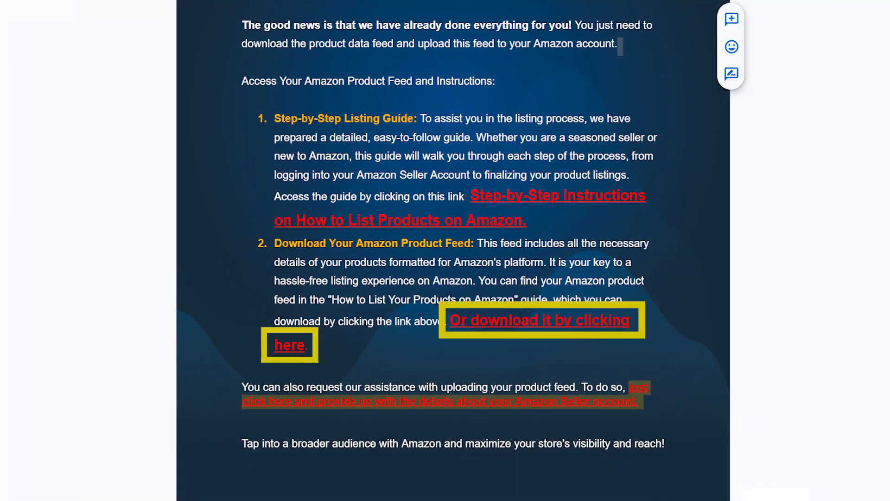
scroll("down", 3)
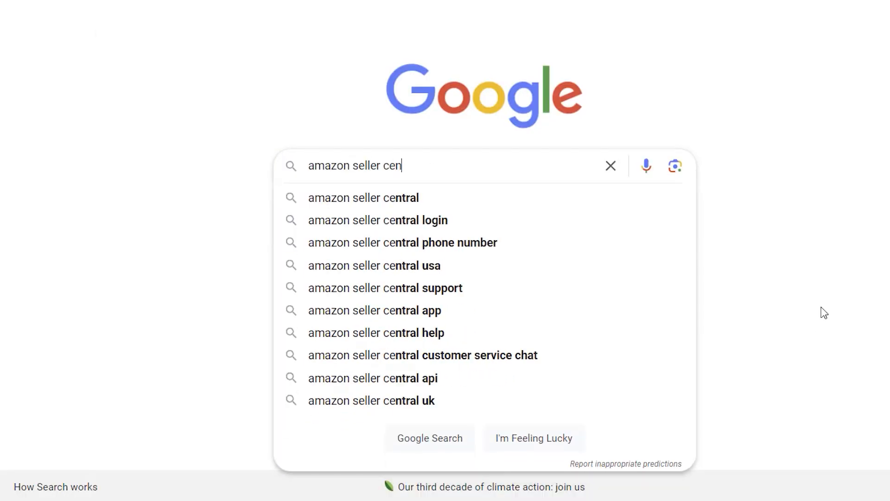
- Search 'amazon seller central' and agree to continue on the business information form
left_click(362, 197)
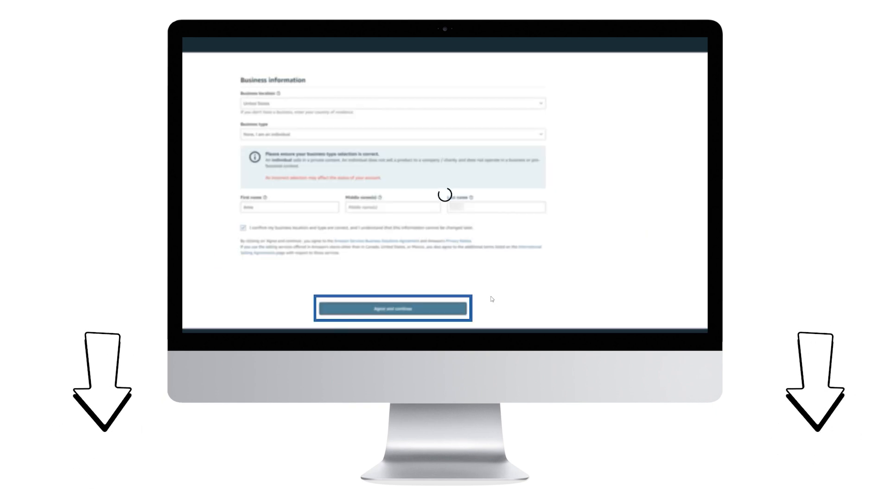
left_click(392, 308)
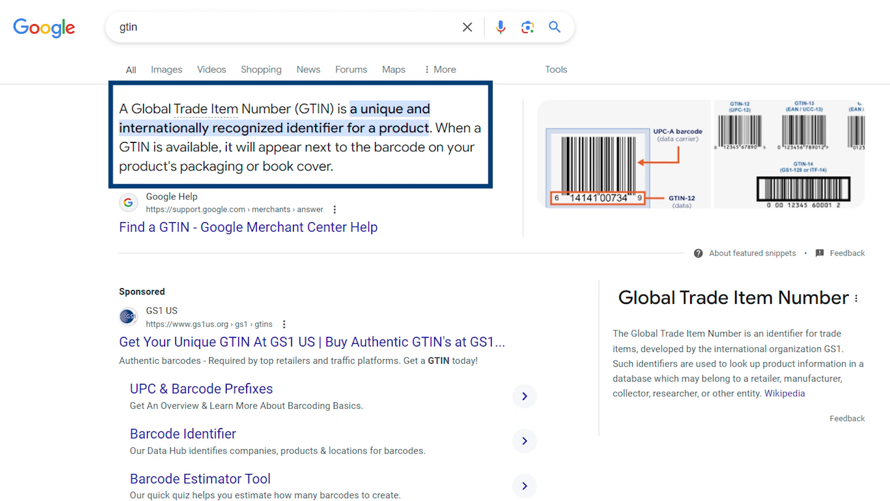
- Search Google for 'gtin' to read its unique product identifier definition
left_click(166, 69)
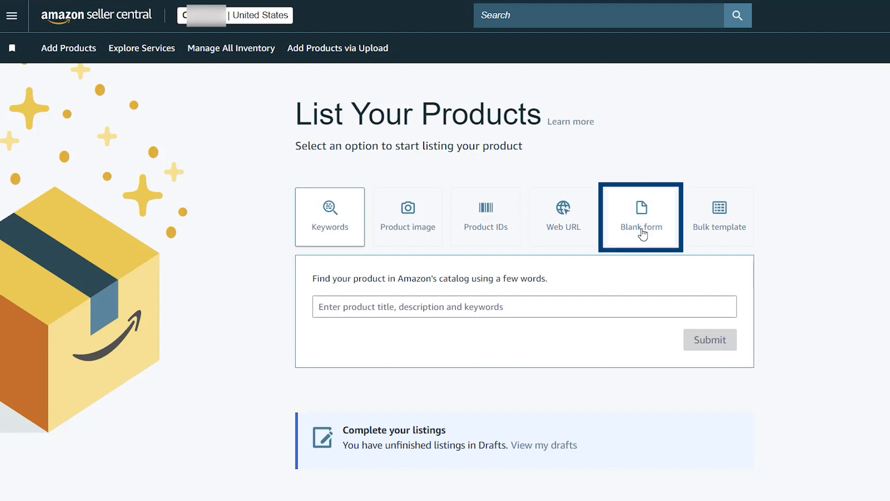
- Start a blank-form listing named 'cosmetic bag' with product type Cosmetic Case
left_click(641, 217)
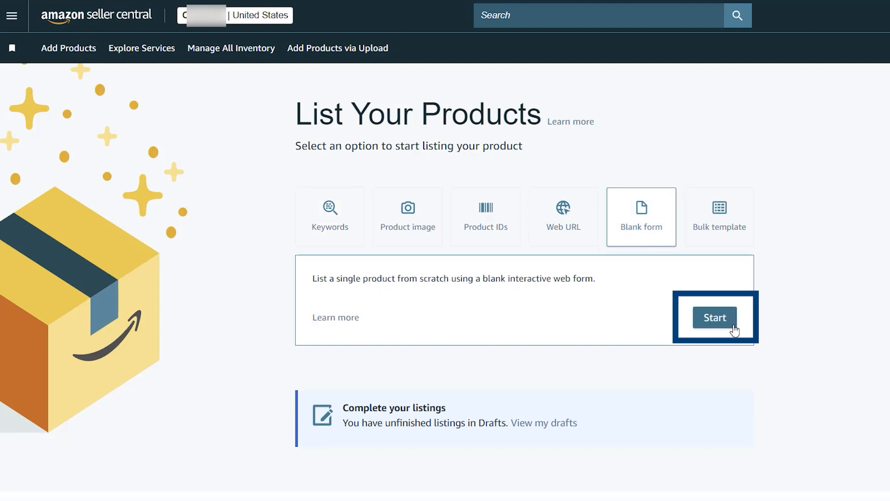
left_click(715, 318)
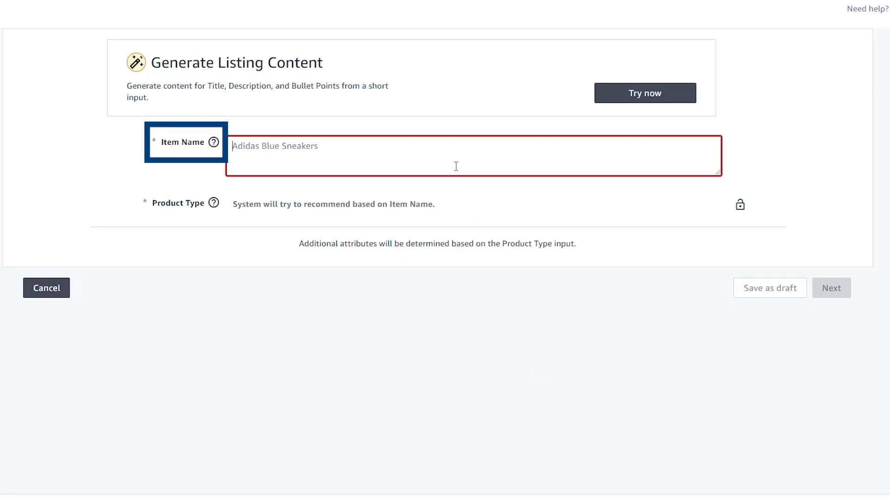
type("cosmetic bag")
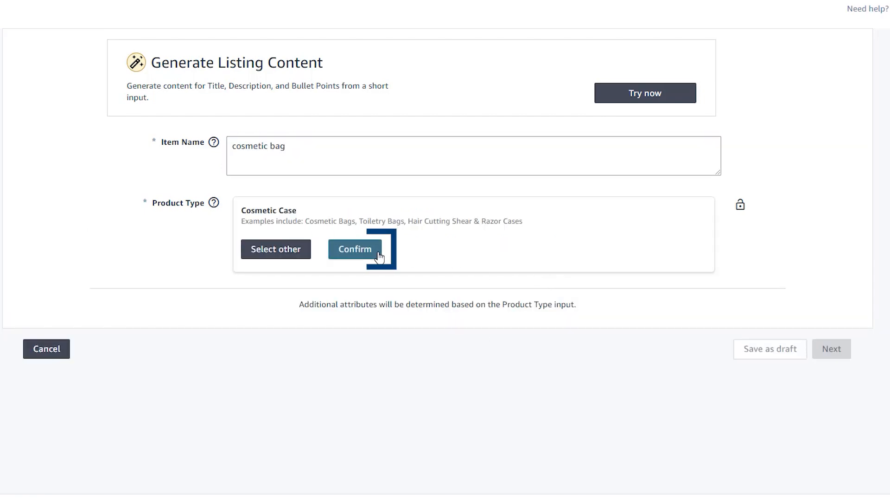
left_click(354, 248)
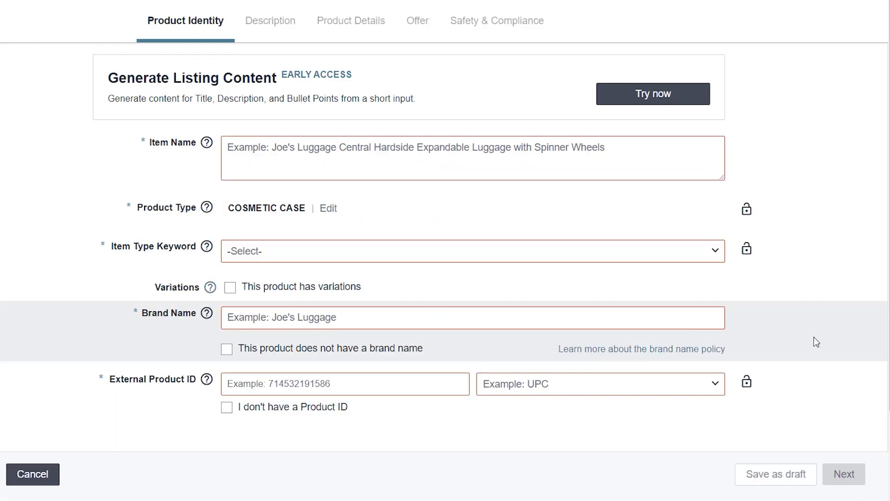
left_click(328, 208)
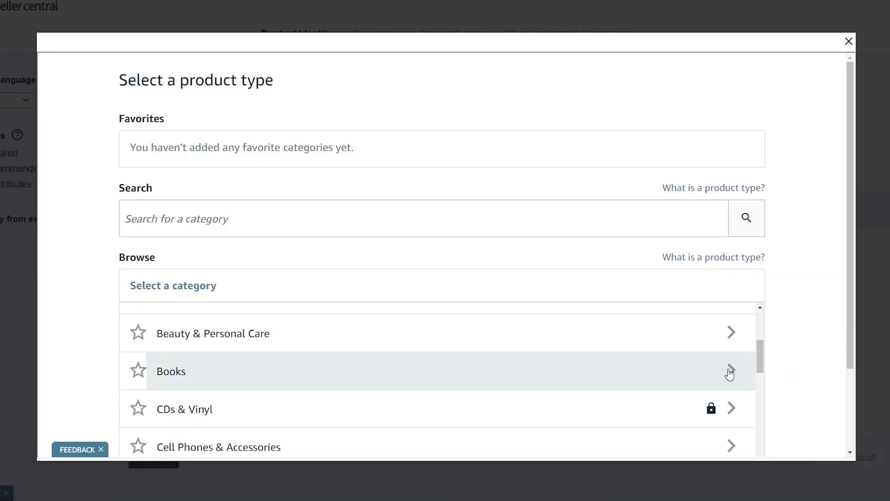
- Categorize the listing as Cosmetic Bags, unbranded with no product ID, and continue
left_click(213, 333)
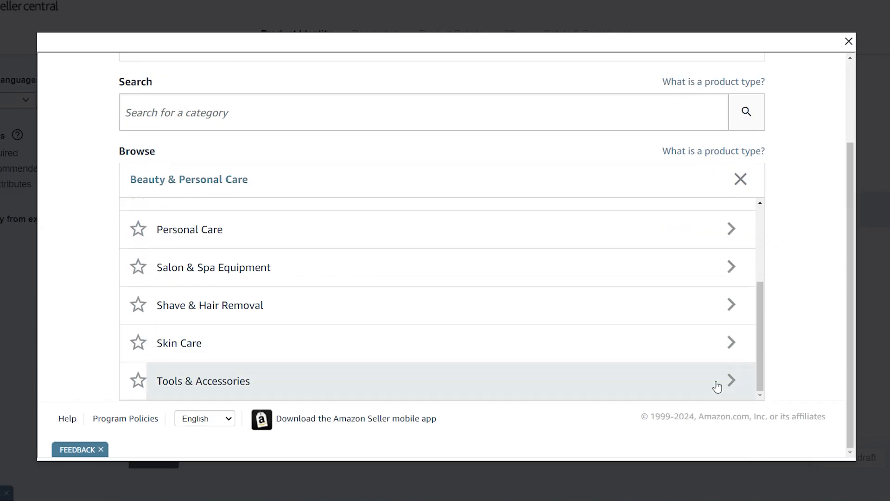
left_click(731, 380)
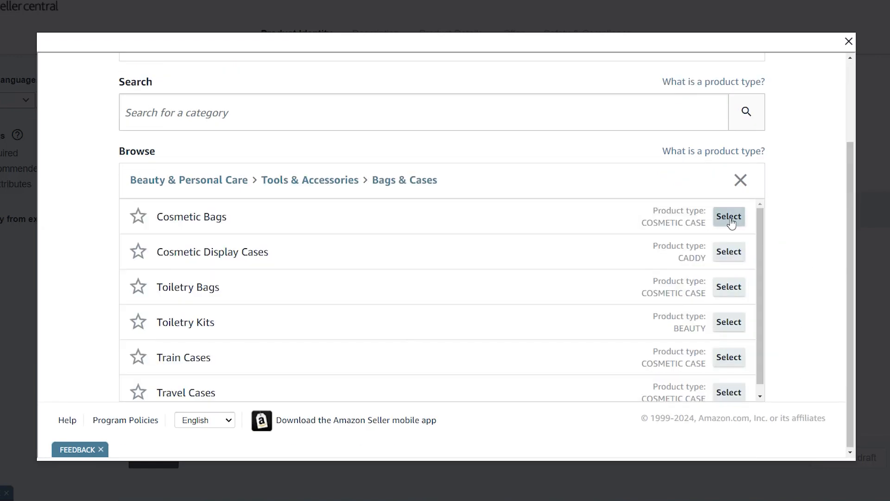
left_click(728, 217)
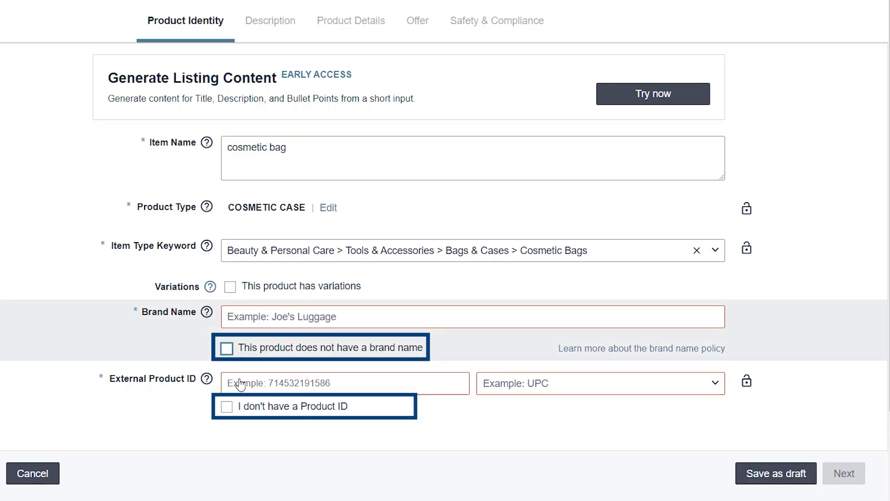
left_click(226, 347)
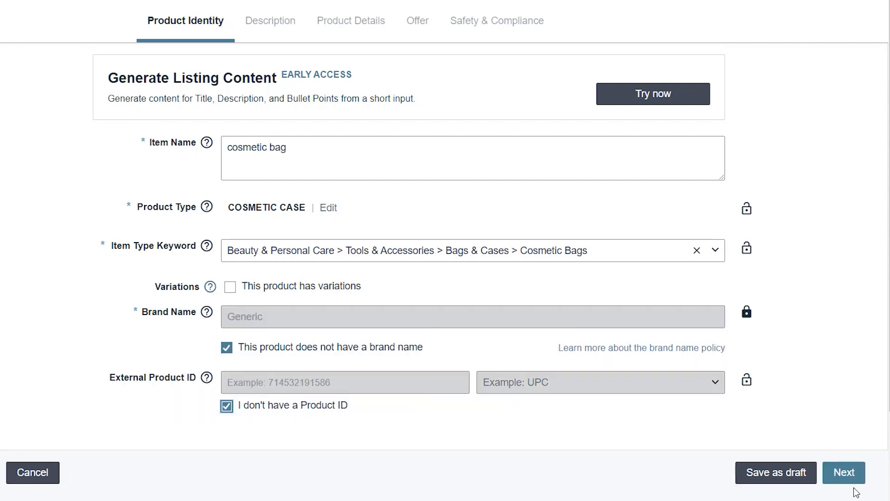
left_click(844, 472)
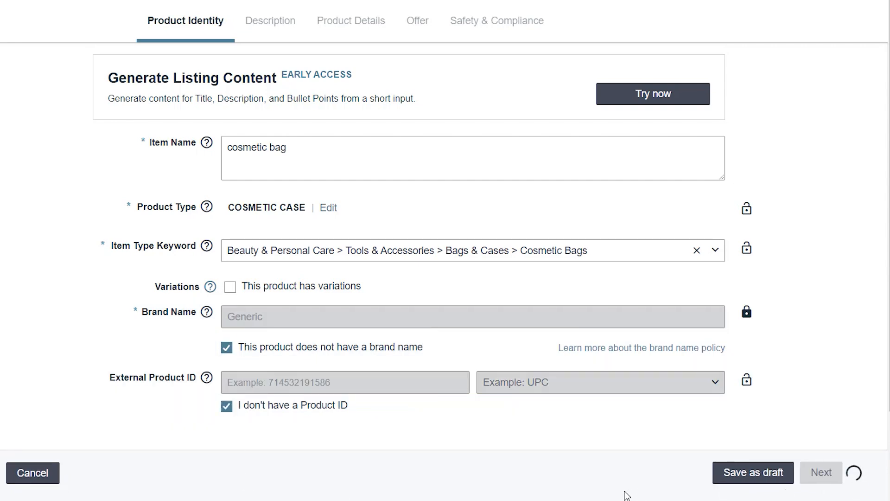
left_click(820, 472)
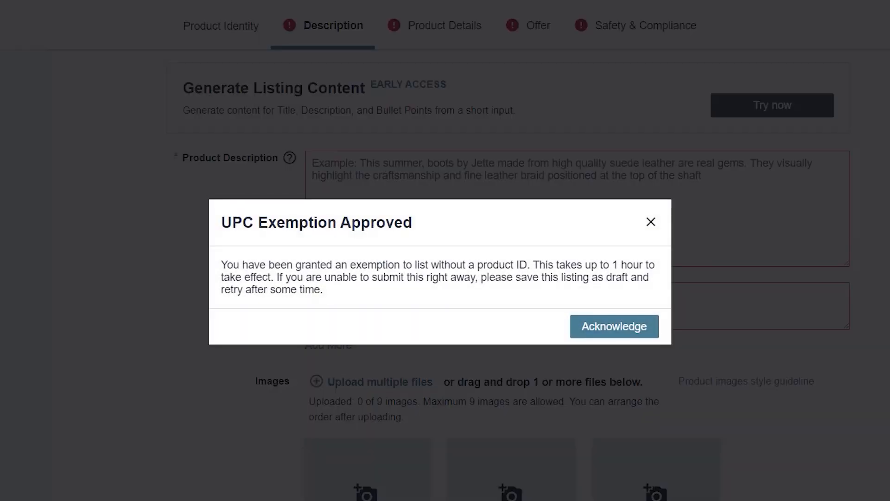
mouse_move(614, 326)
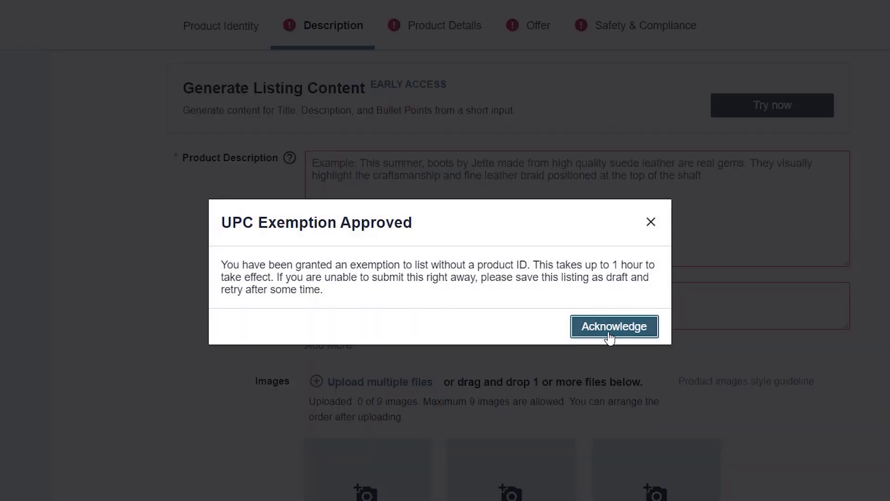
- Acknowledge the UPC exemption notice and search categories for 'cat toy'
left_click(613, 326)
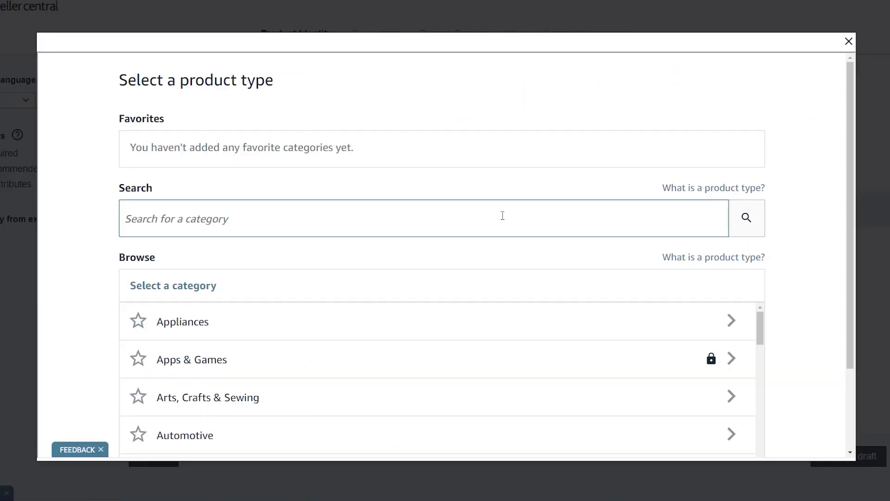
type("cat toy")
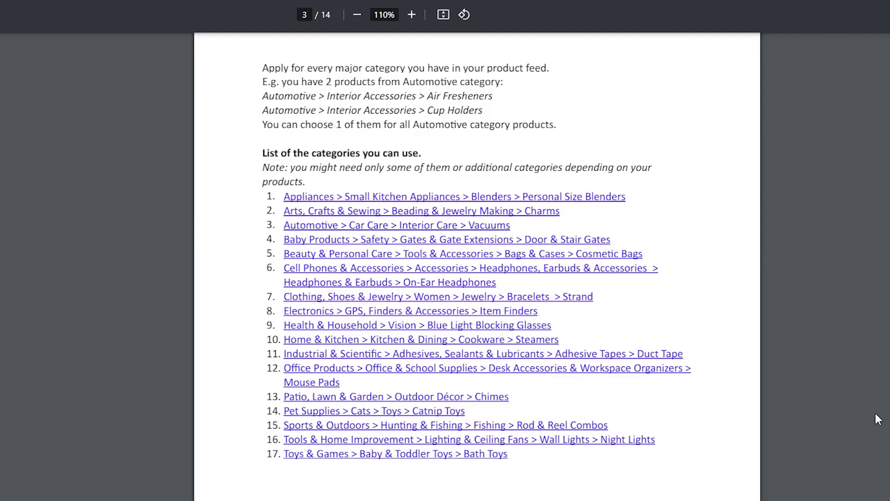
- View the guide's page 3 listing the usable categories
left_click(374, 410)
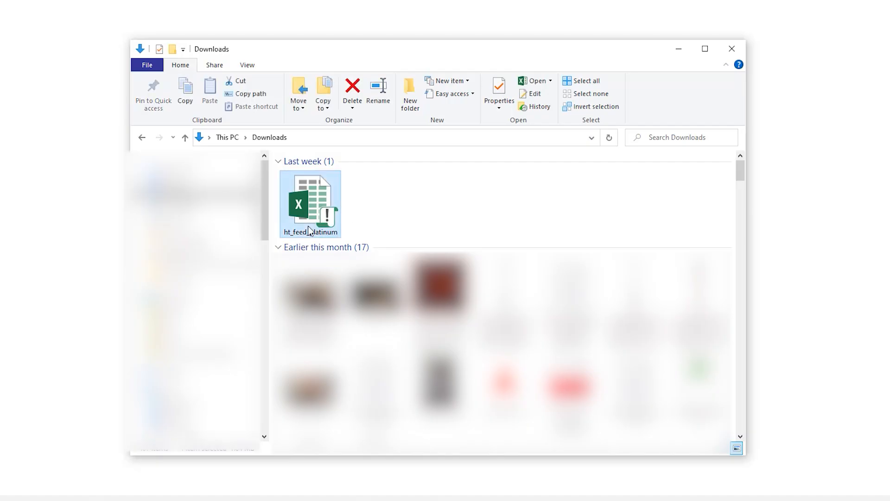
- Open the downloaded feed workbook in Excel and inspect the Genuine Leather Tote Bag row
double_click(310, 204)
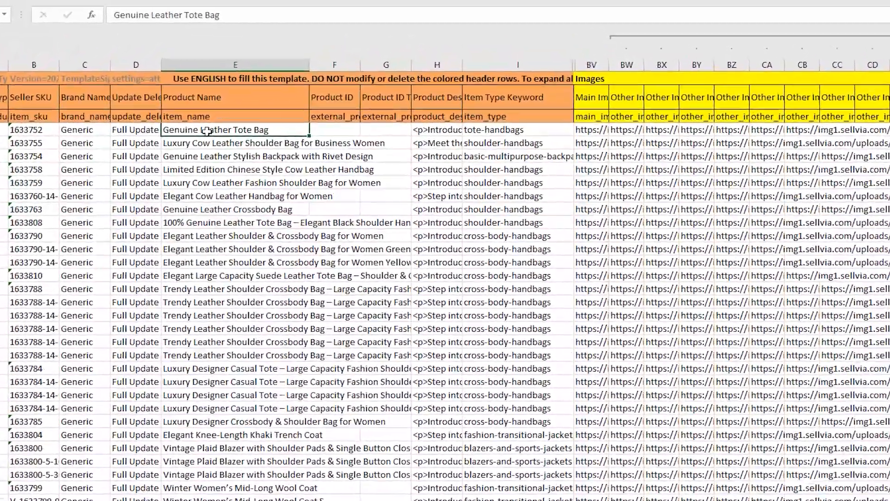
scroll("down", 3)
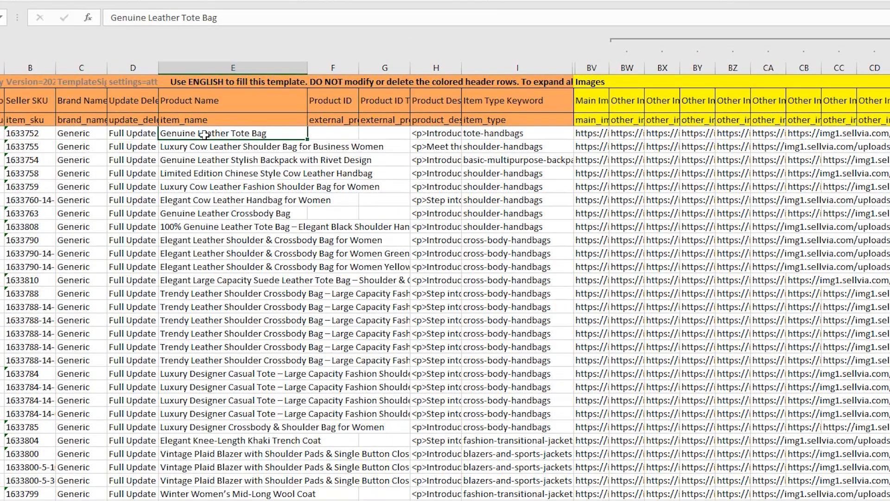
left_click(232, 159)
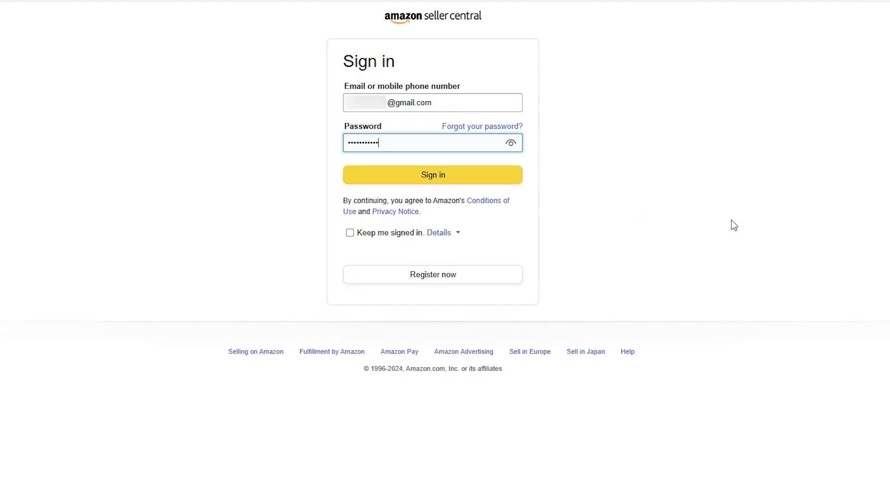
- Sign in and reach Add Products via Upload on the Upload your spreadsheet tab
left_click(432, 174)
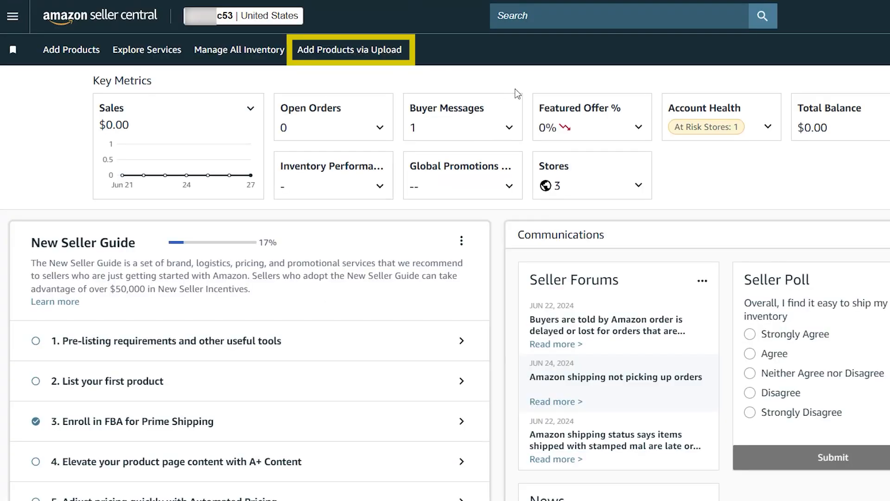
left_click(349, 50)
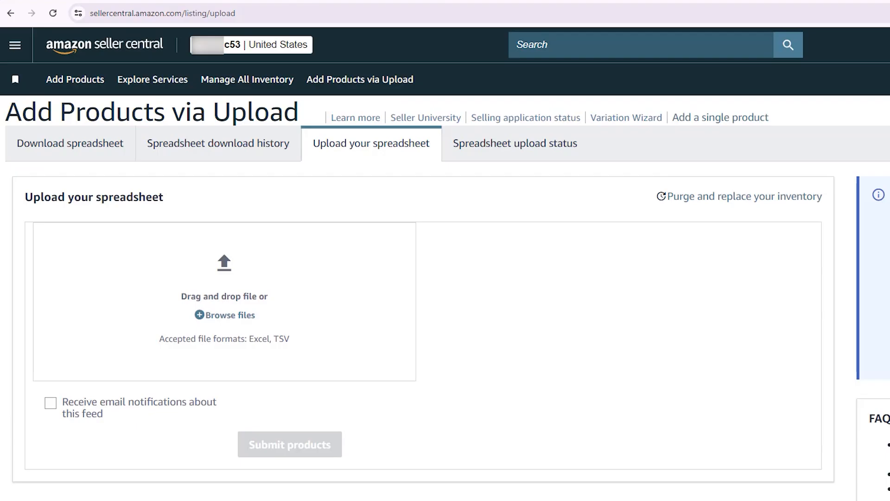
left_click(370, 144)
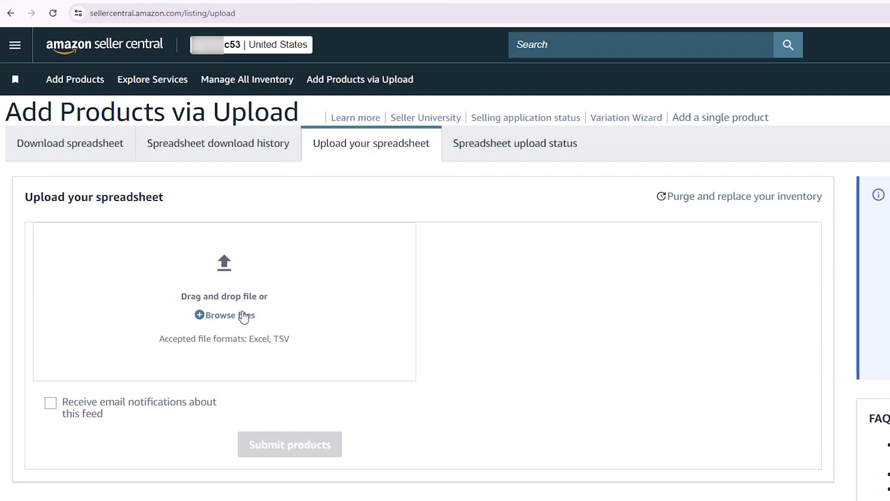
- Upload fashion_ht from the nested ht_niche_bundle folders
left_click(224, 315)
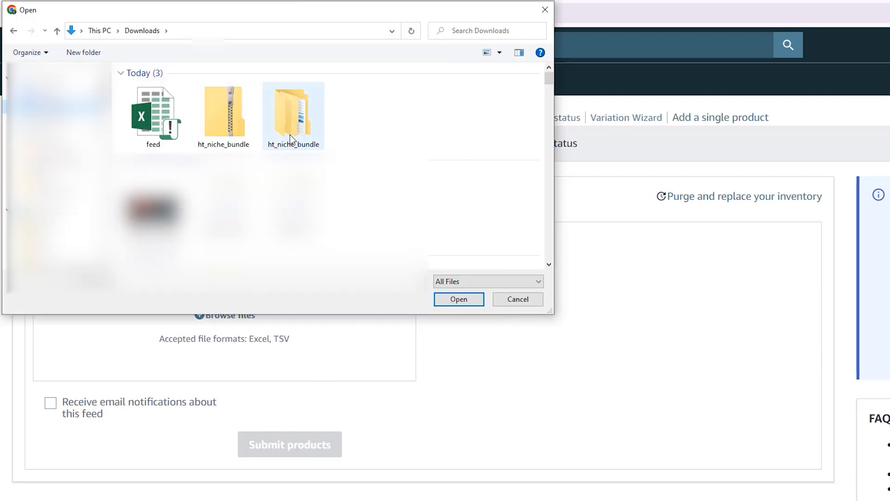
double_click(293, 116)
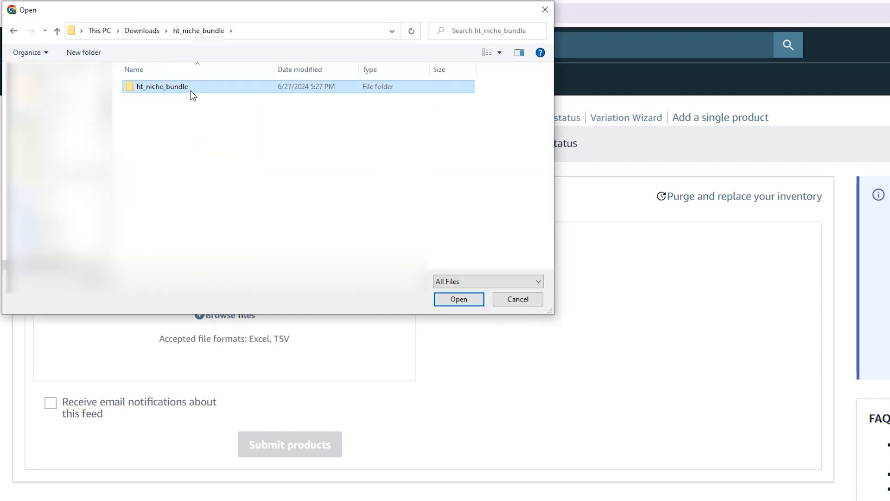
double_click(162, 86)
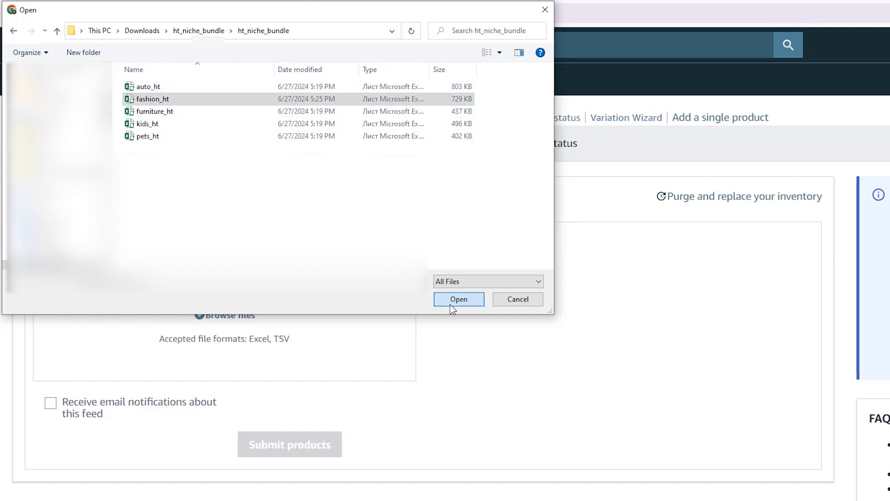
left_click(458, 299)
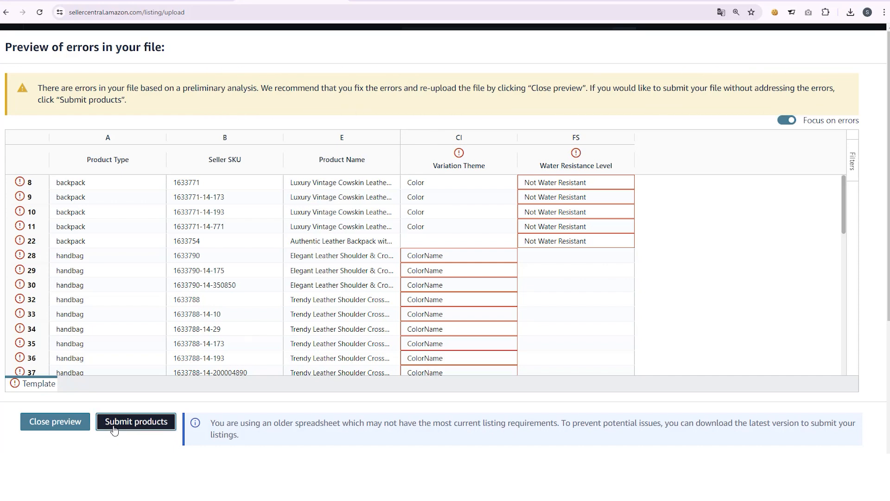
- Submit the uploaded Sellvia product file despite the previewed errors
left_click(136, 421)
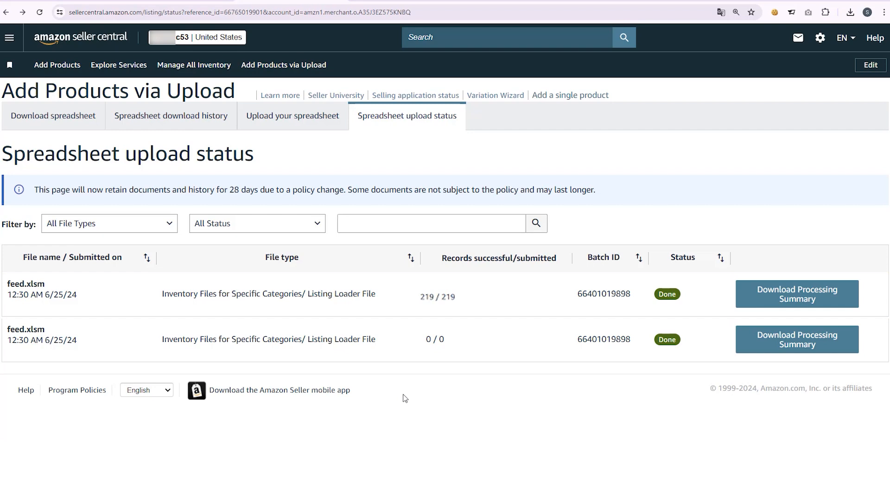
mouse_move(194, 65)
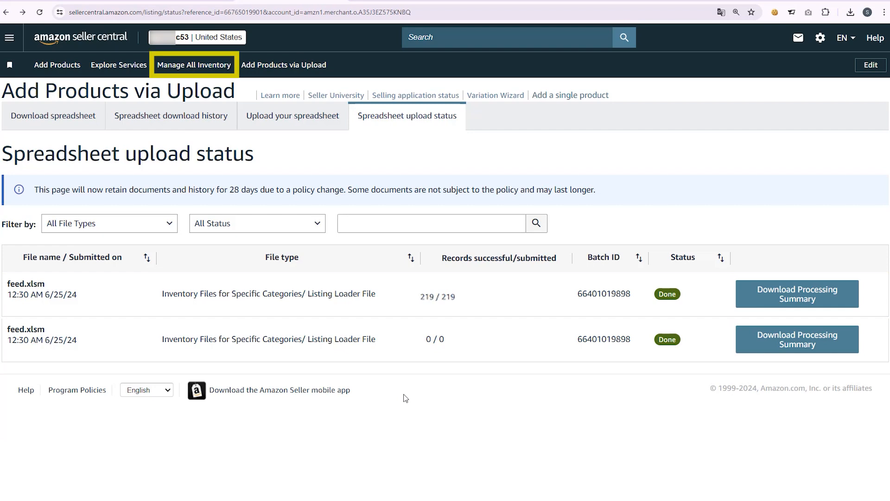
- Browse the 160 Incomplete imported listings in Manage All Inventory
left_click(194, 65)
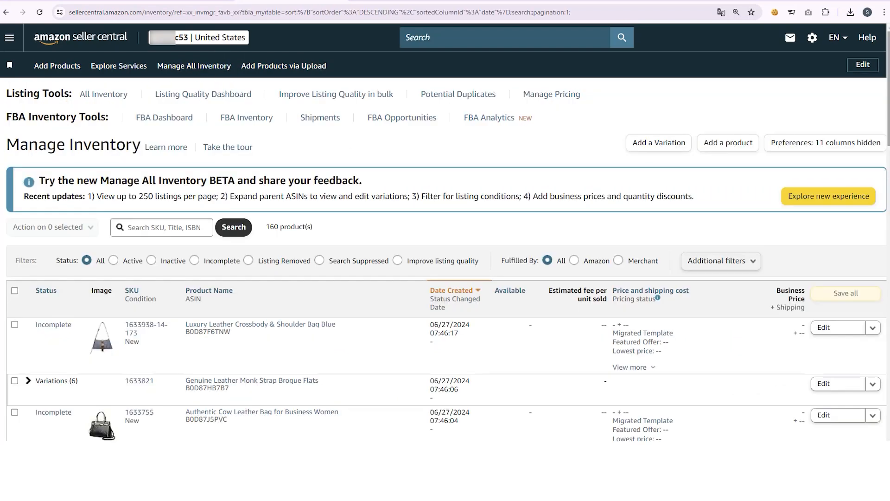
scroll("down", 3)
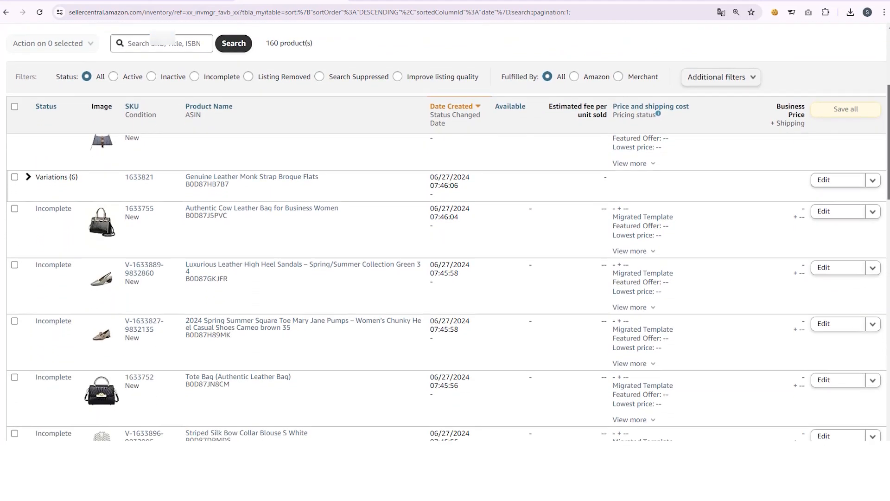
scroll("down", 3)
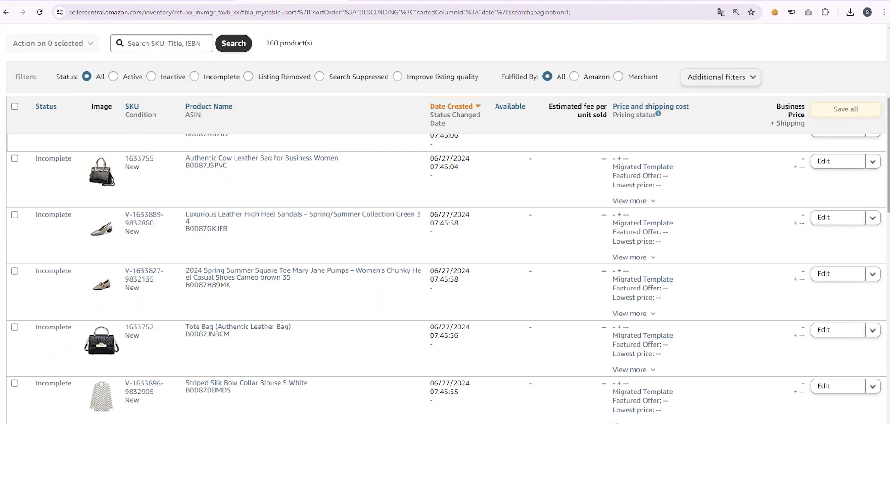
left_click(870, 161)
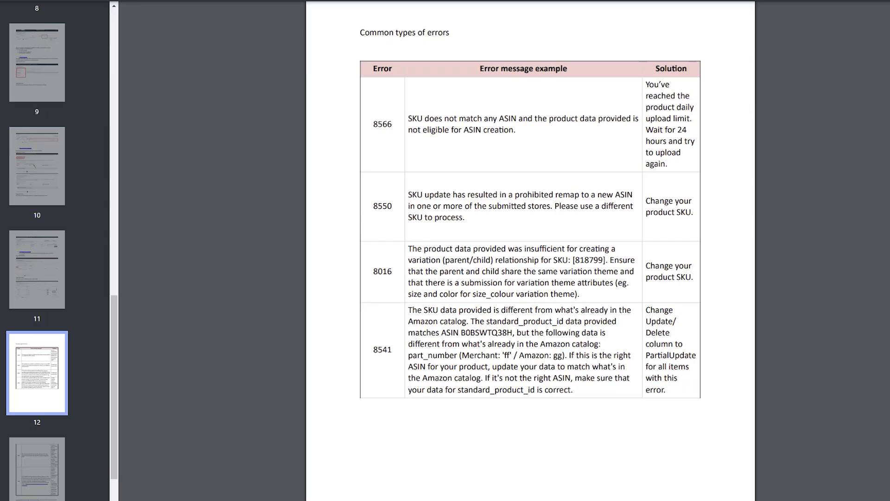
- Scroll the PDF's common errors table to codes 5887 and 8560
scroll("down", 3)
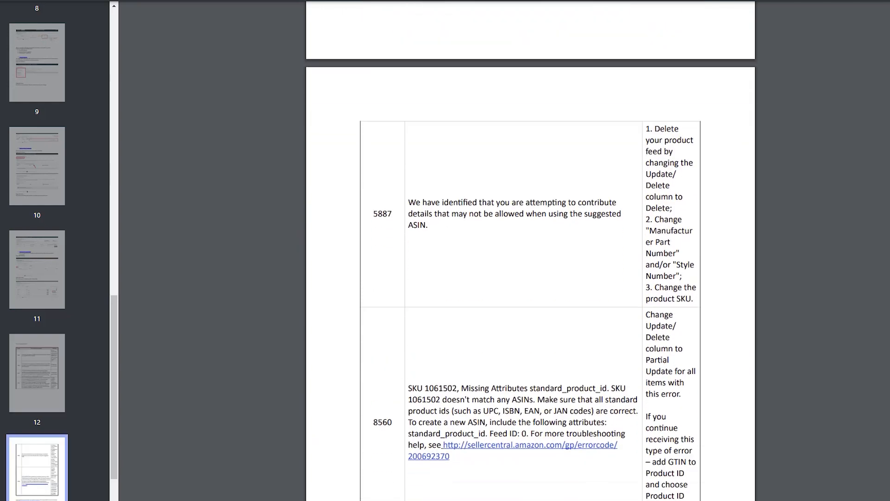